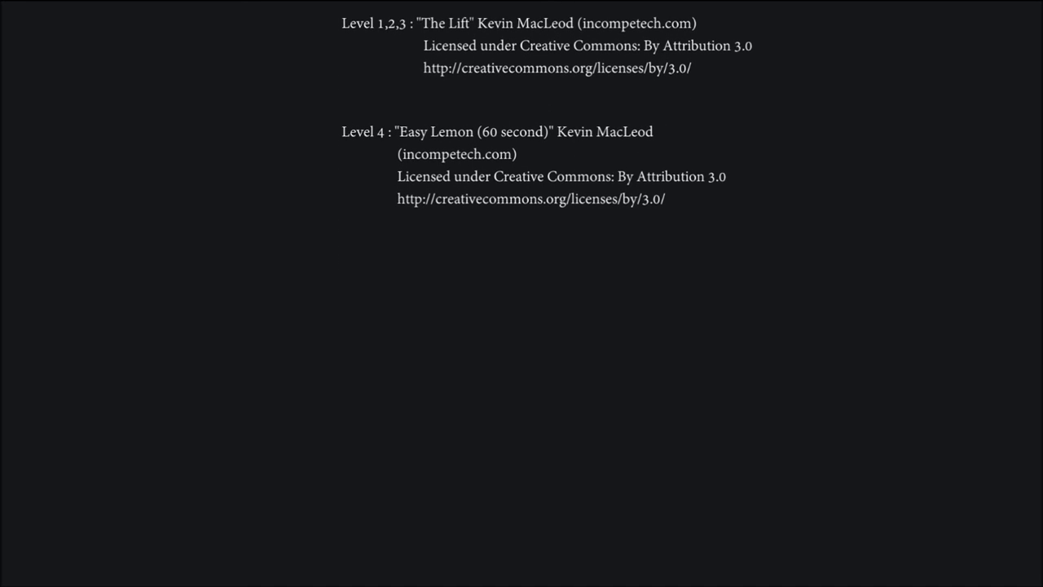
pyautogui.scroll(3)
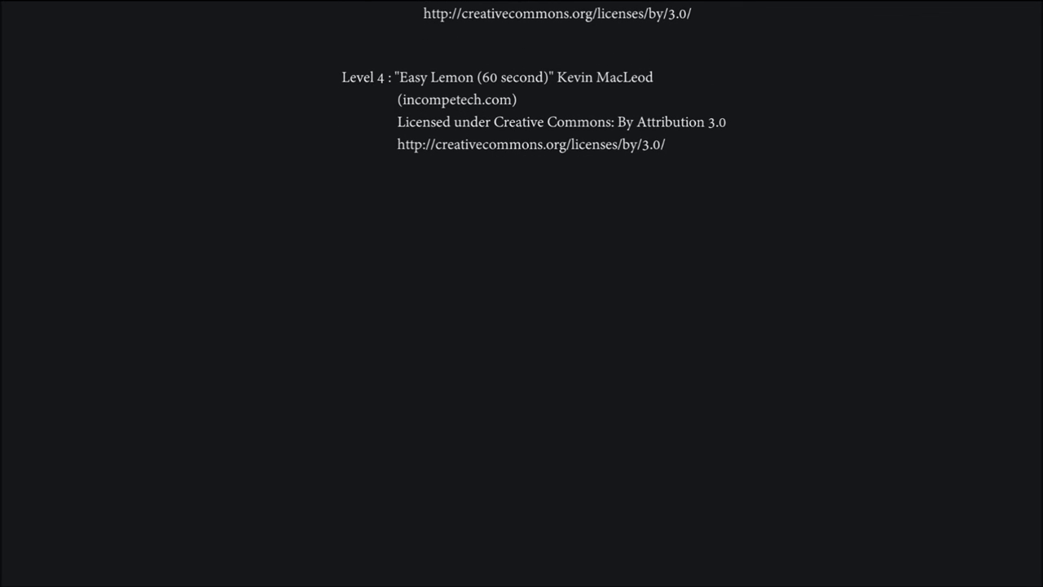